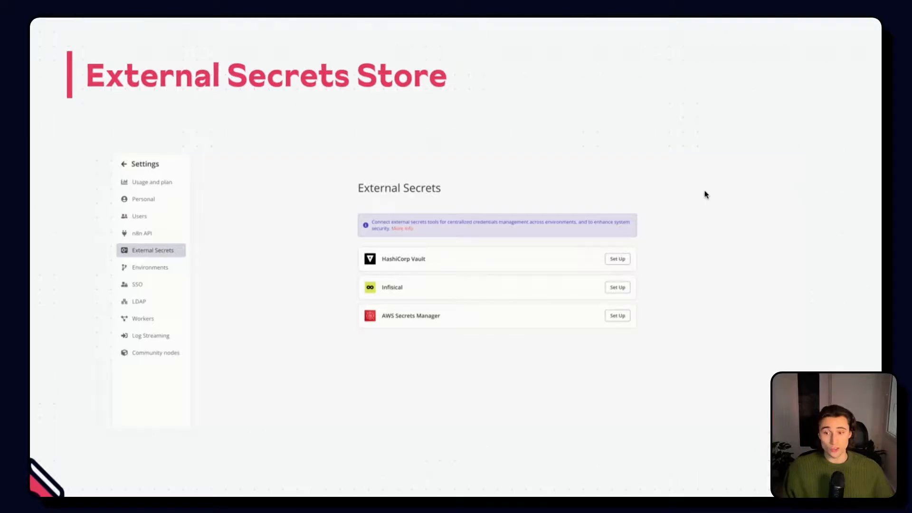
Inspect the Webhook's pinned order data as JSON, then open the Execution Data node after it
click(617, 259)
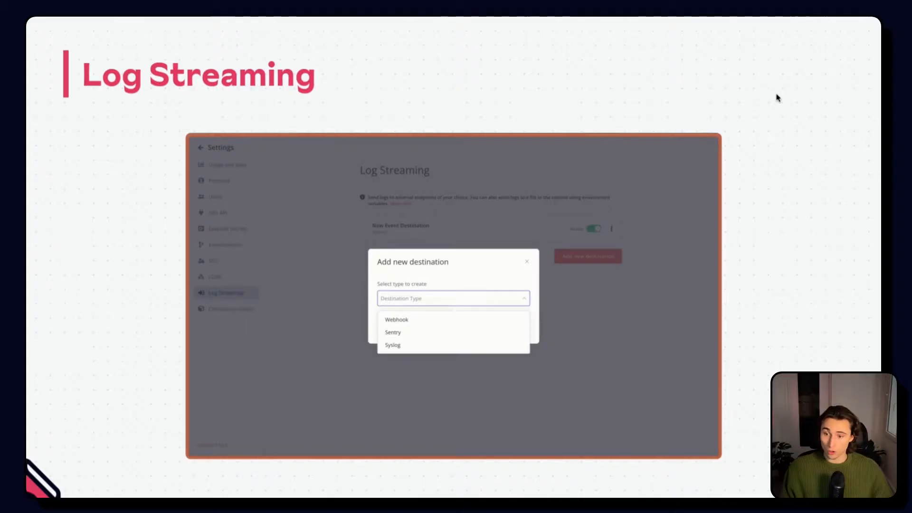
click(397, 320)
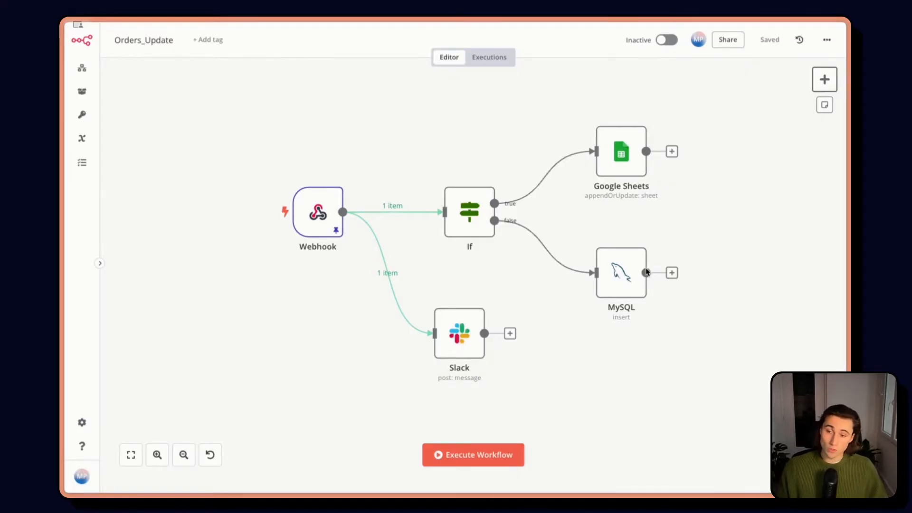
mouse_move(361, 223)
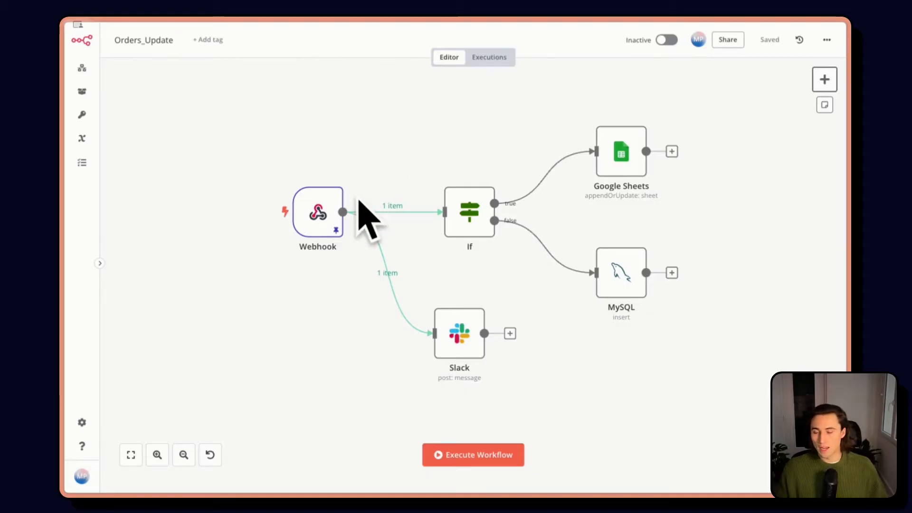
double_click(318, 212)
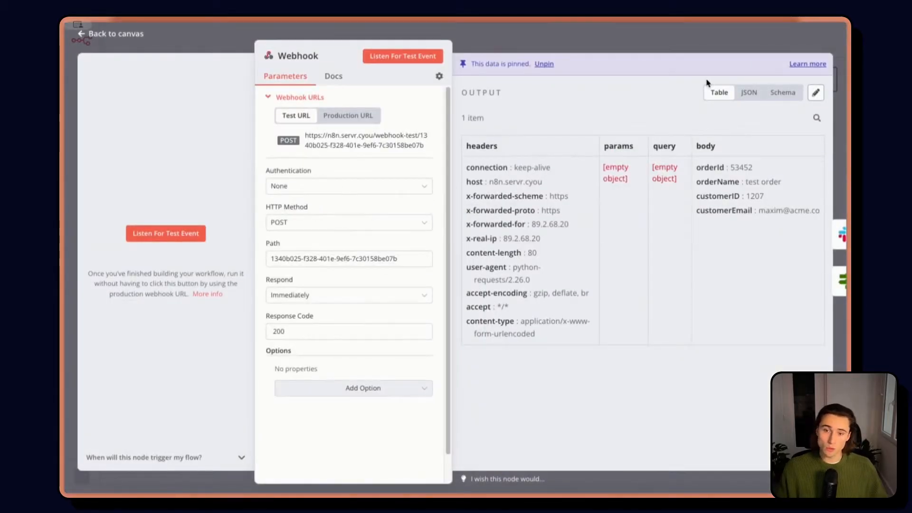
click(749, 92)
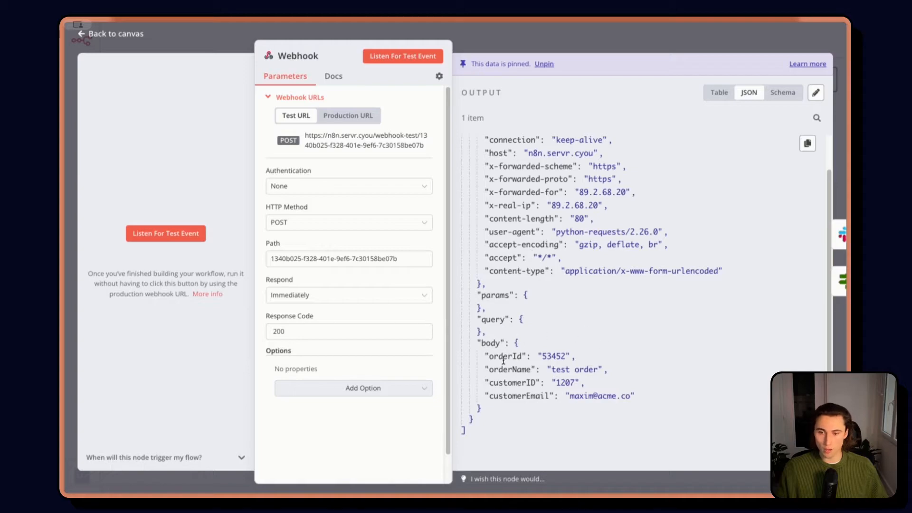
double_click(504, 356)
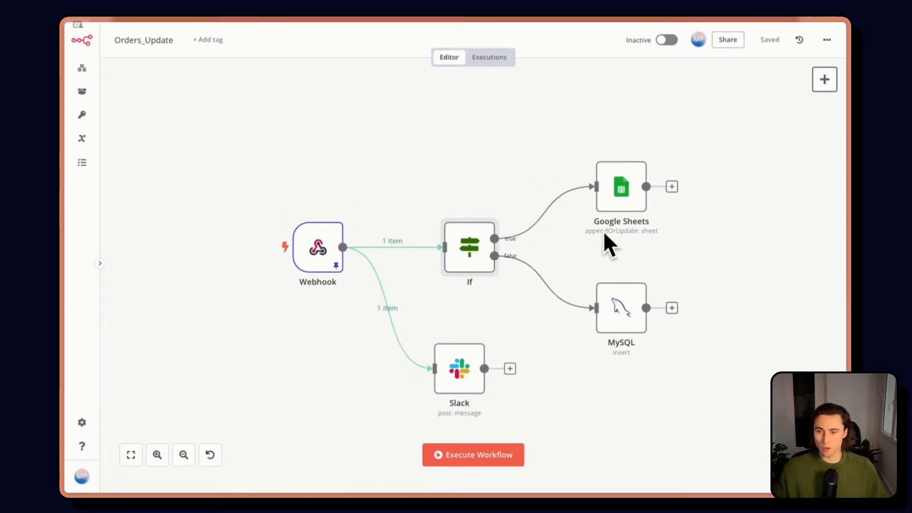
mouse_move(717, 325)
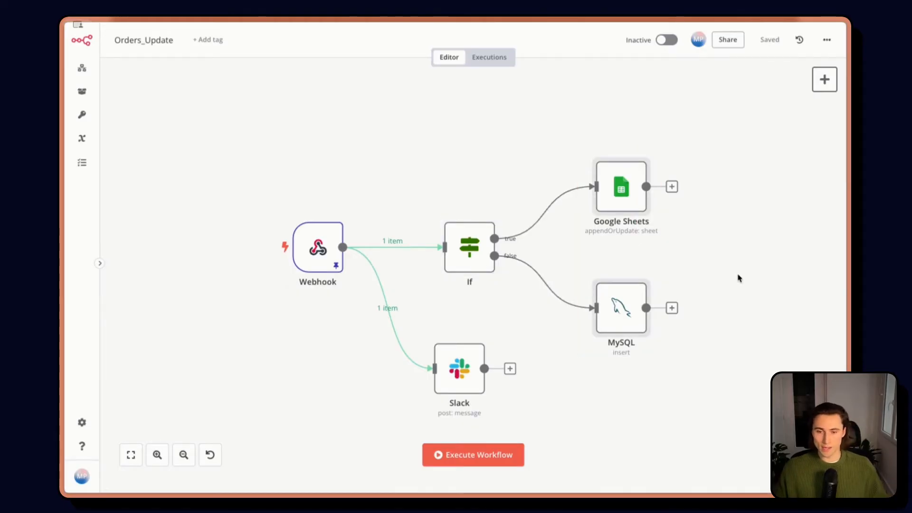
mouse_move(746, 273)
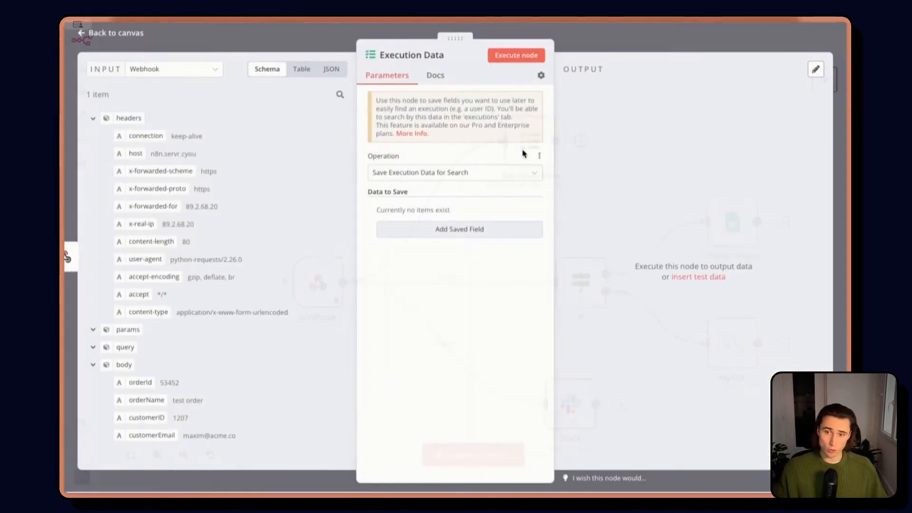
Add a saved field with key orderId from the webhook body and test-run the node
click(331, 69)
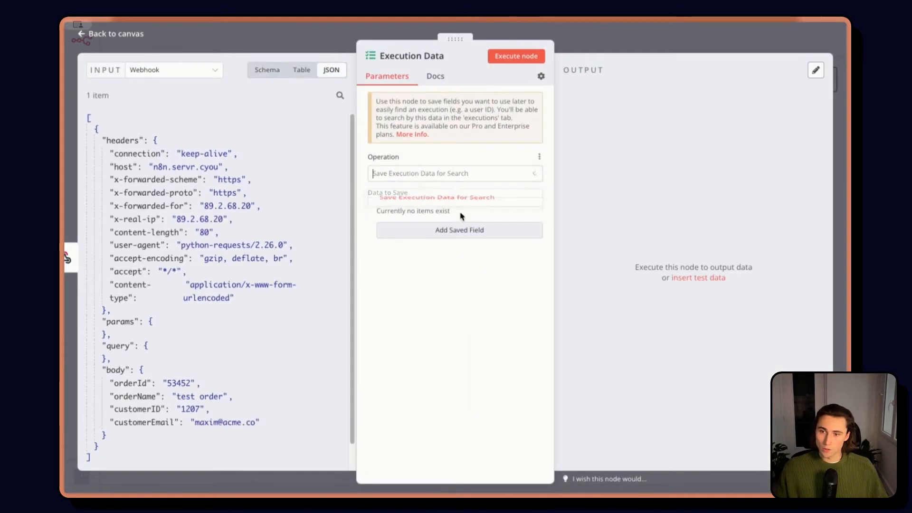
click(459, 230)
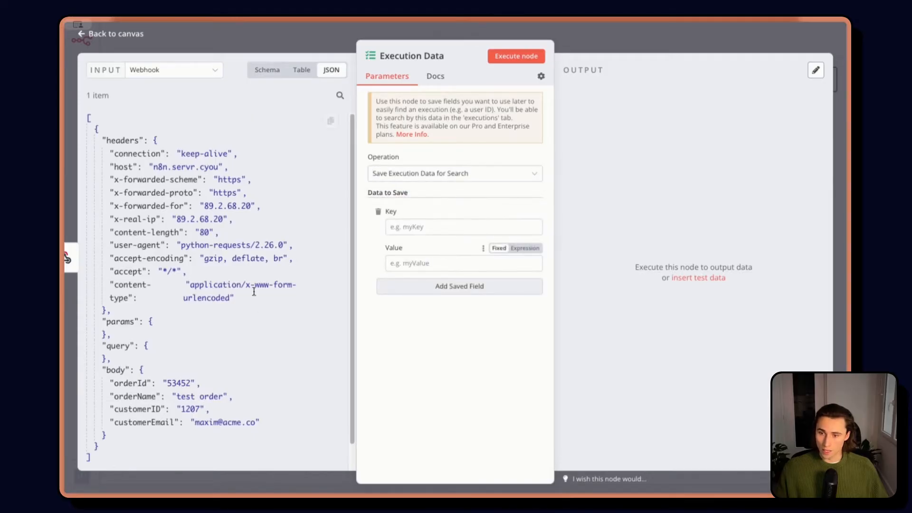
click(463, 226)
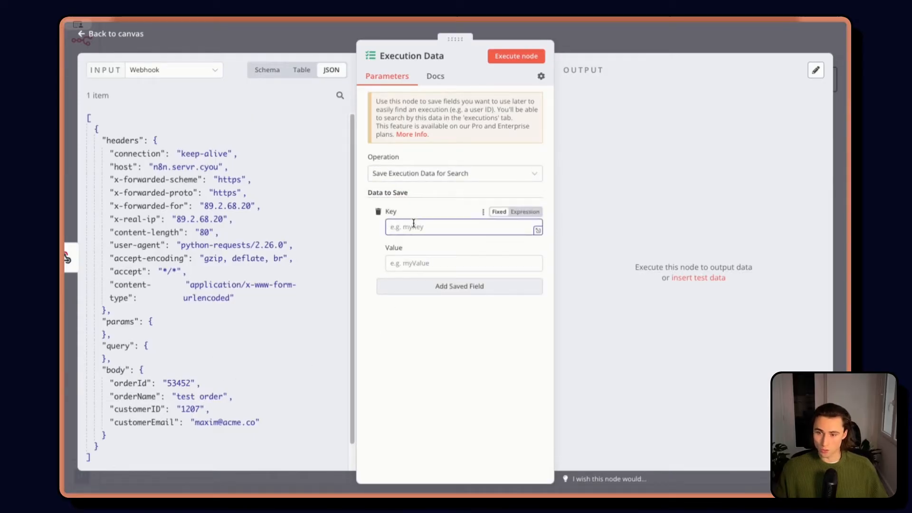
text(orderId)
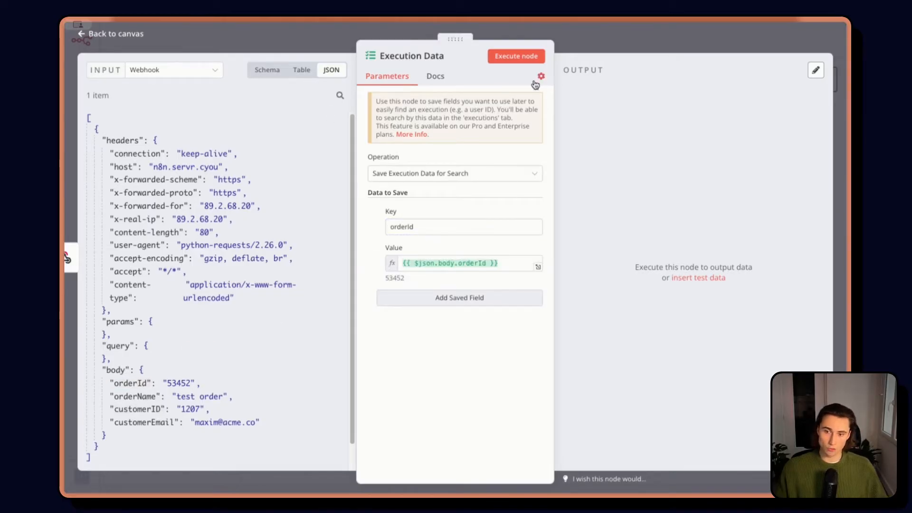
click(516, 56)
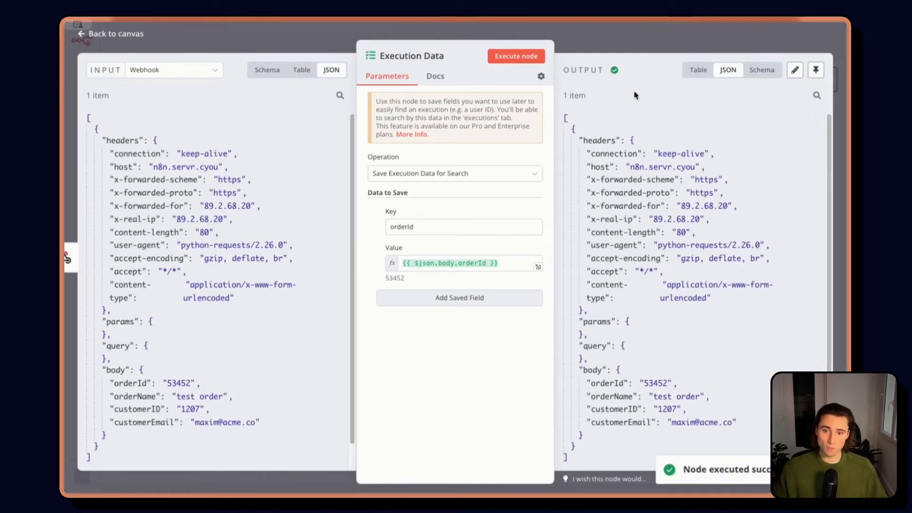
scroll(down, 3)
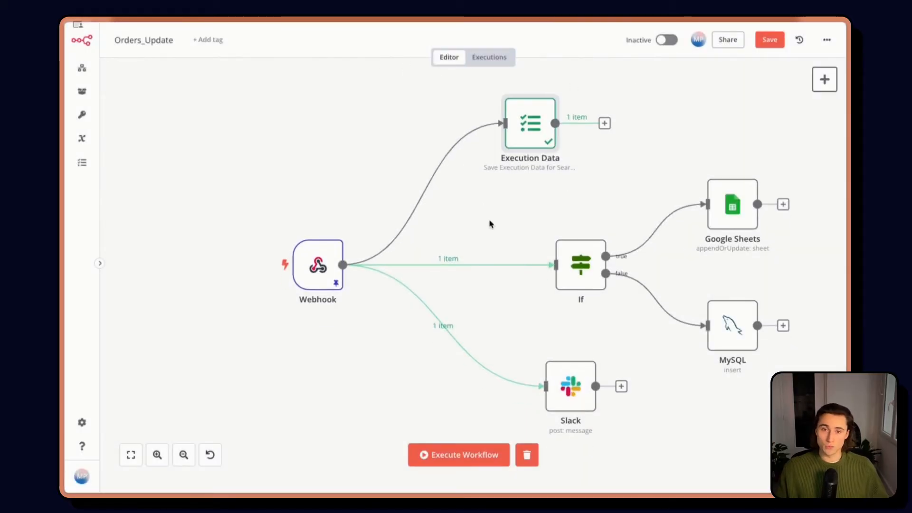
Save Orders_Update and filter executions by custom data key orderId, value 53452
click(769, 39)
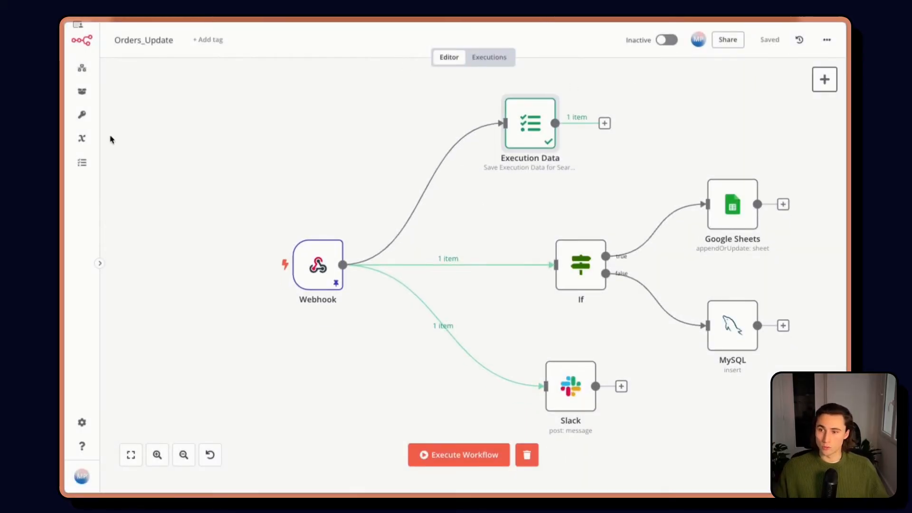
click(82, 162)
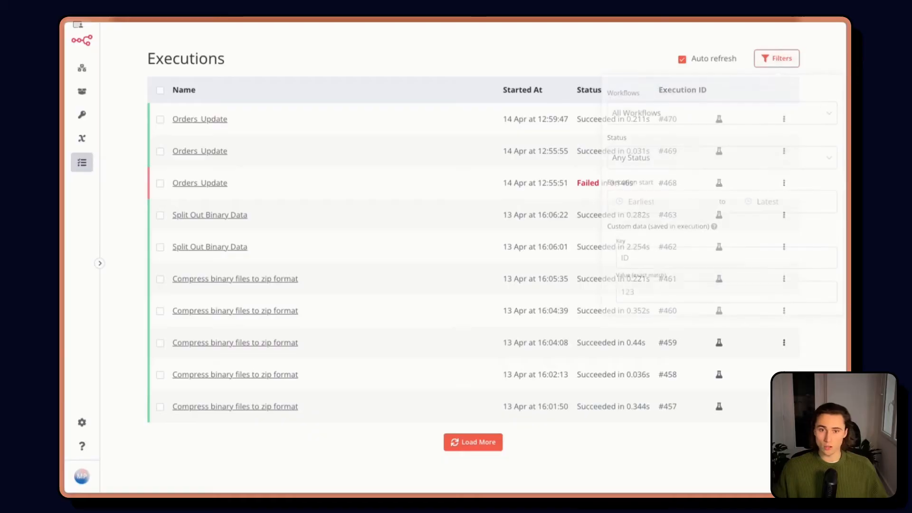
text(orderId)
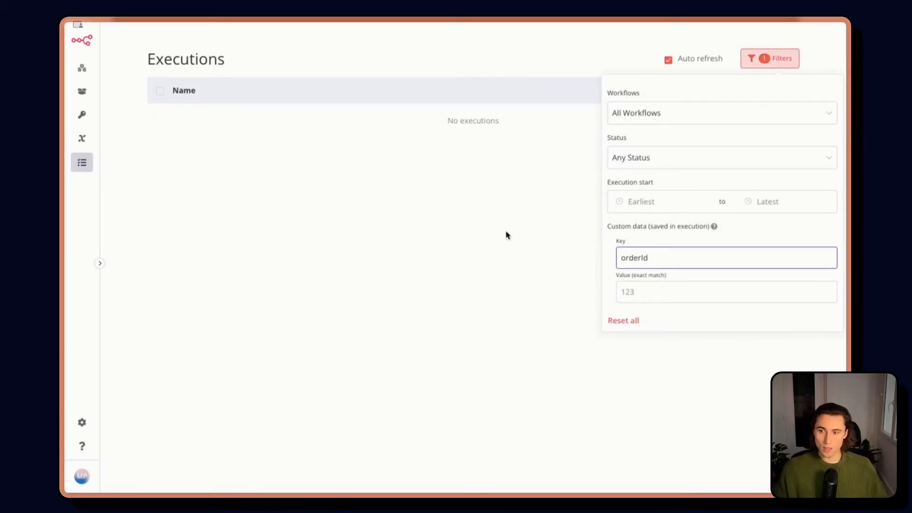
text(5)
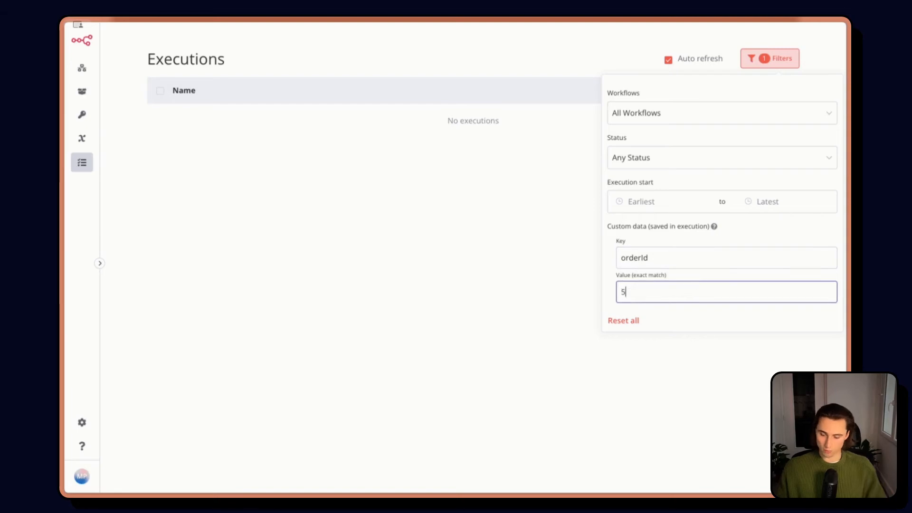
text(432)
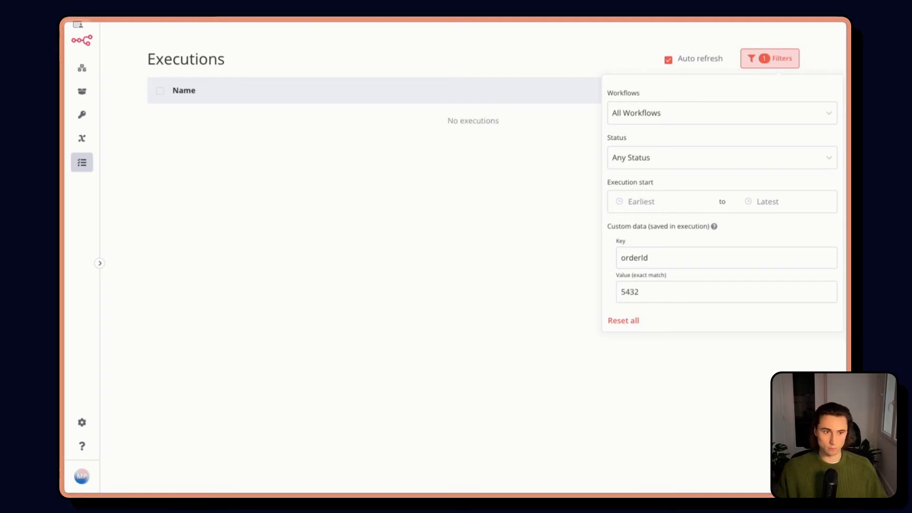
text(53452)
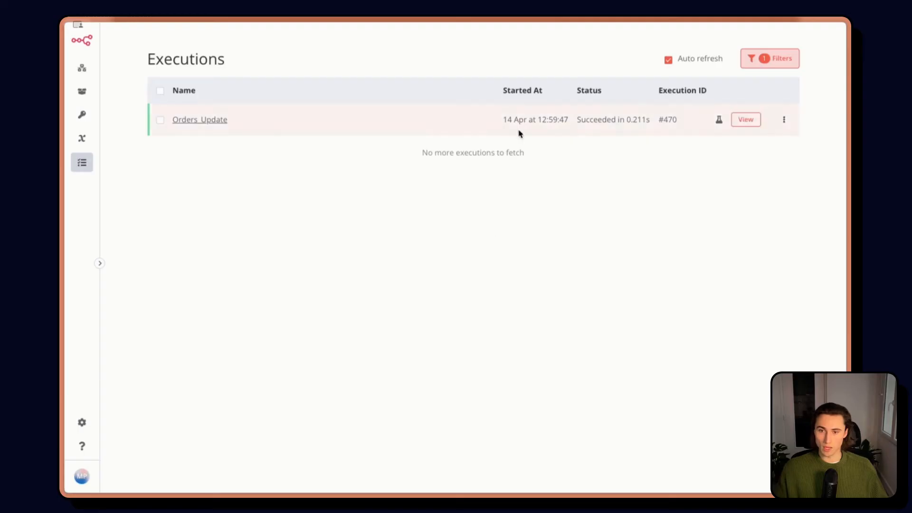
mouse_move(491, 128)
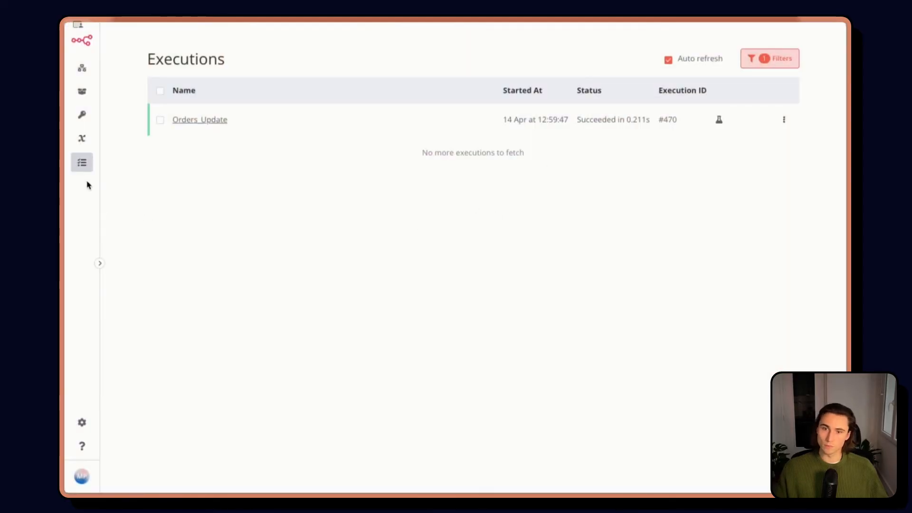
mouse_move(200, 339)
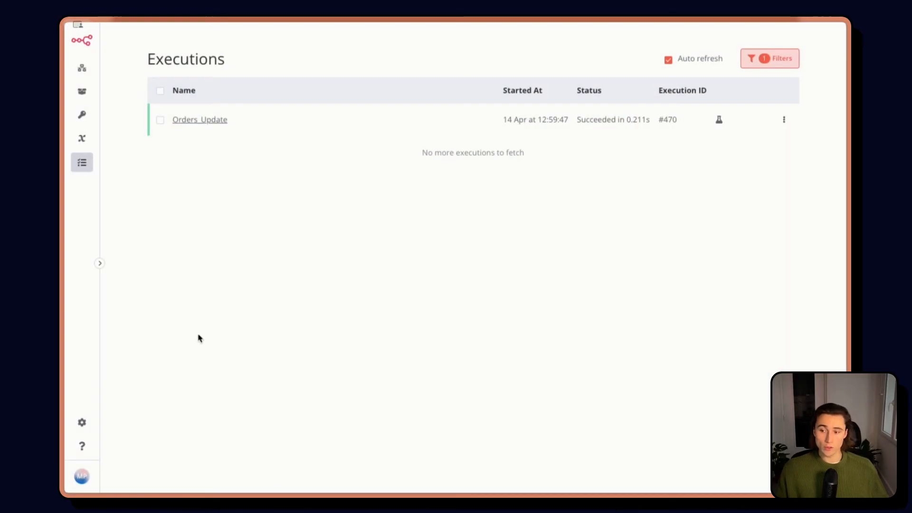
mouse_move(82, 423)
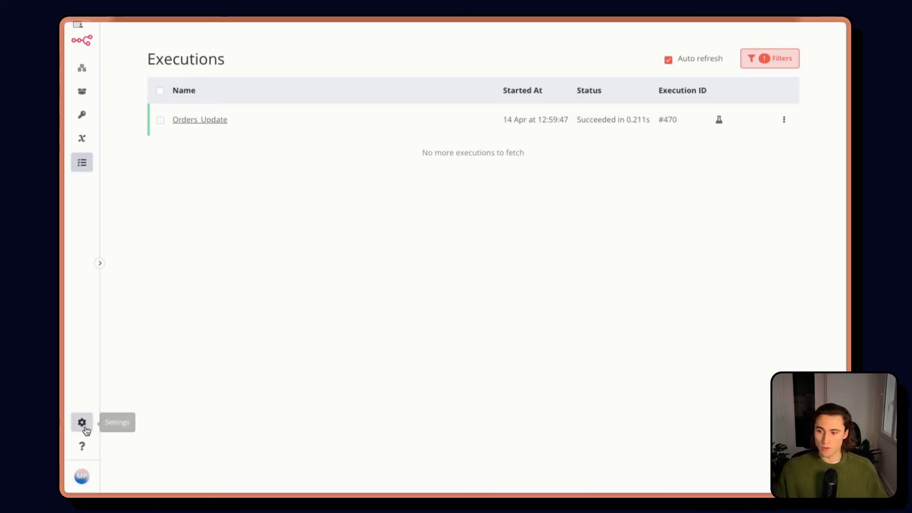
Browse the Log Streaming and Environments settings, return to executions, then open Variables
click(100, 263)
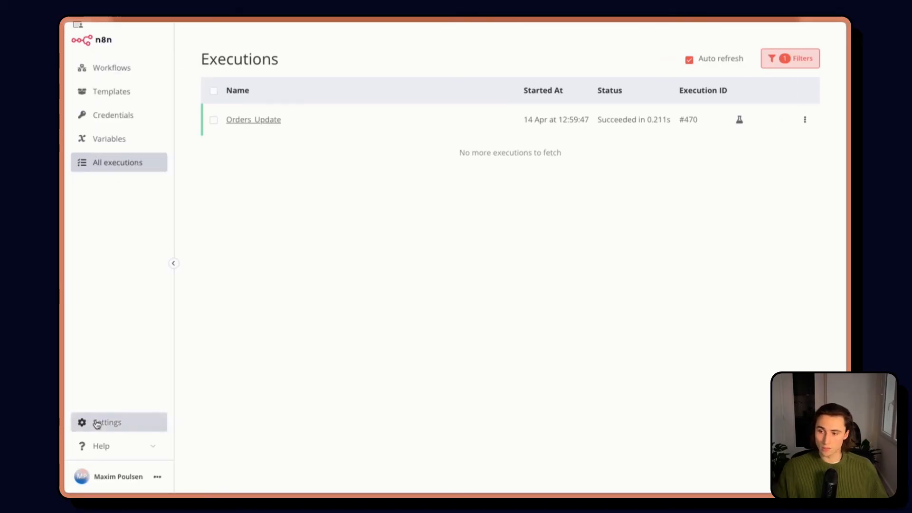
click(107, 422)
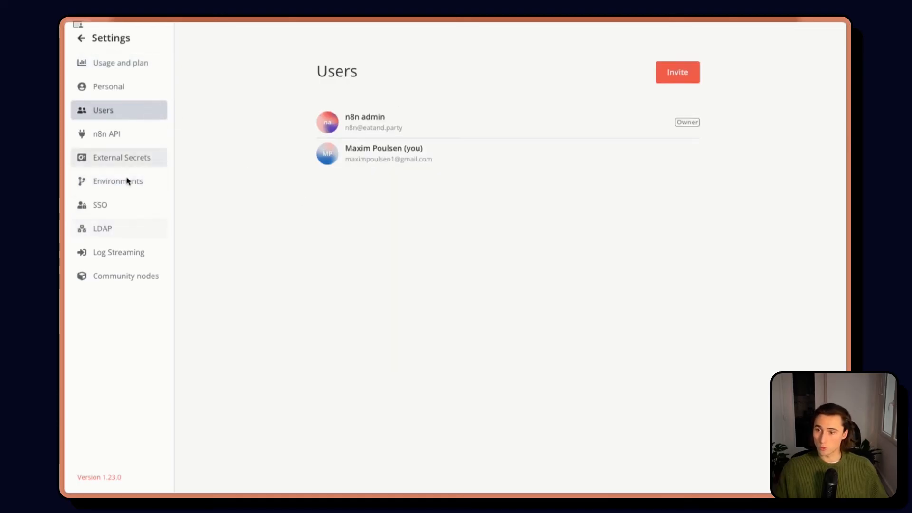
click(118, 252)
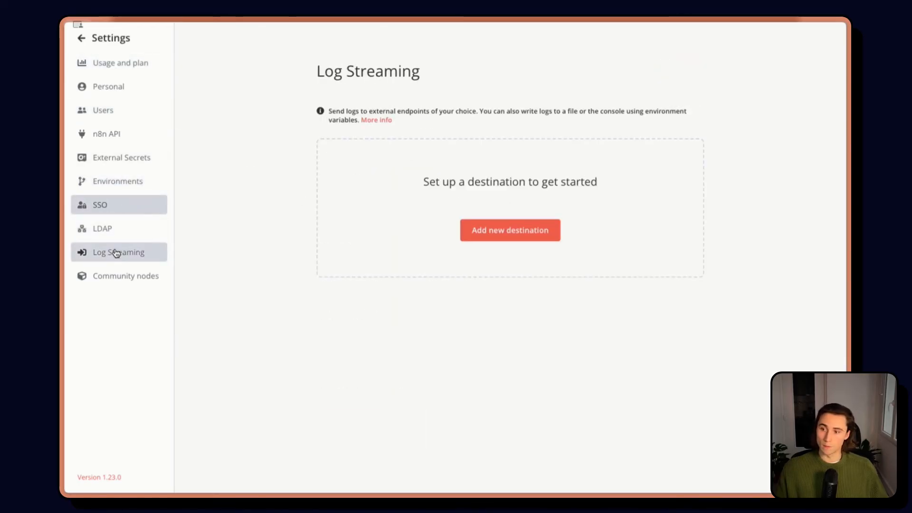
click(118, 181)
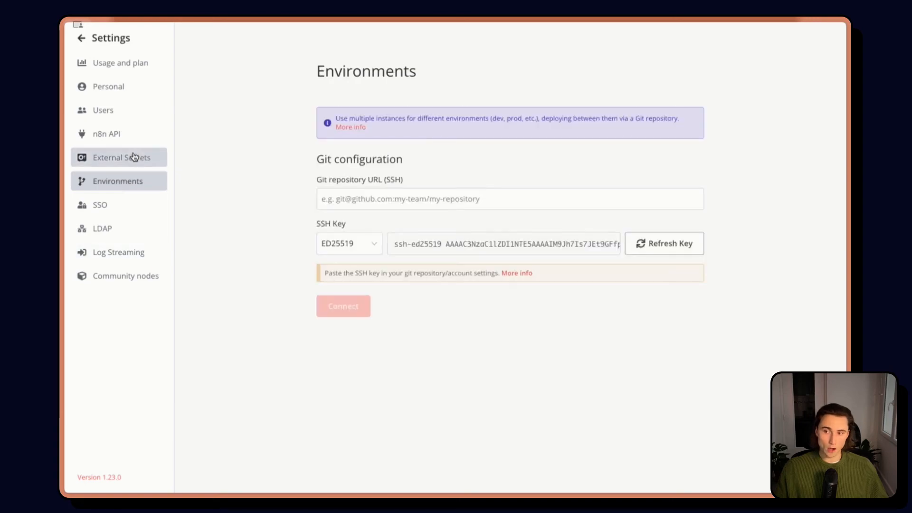
click(122, 157)
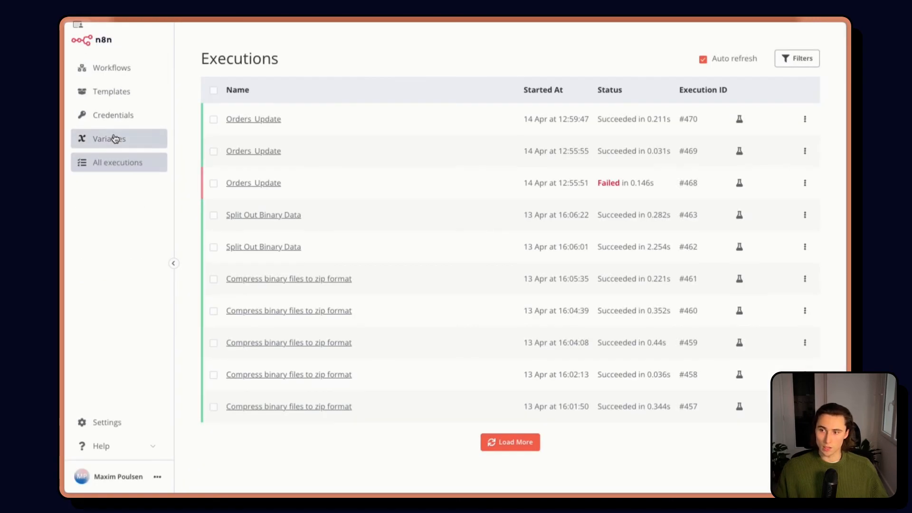
click(109, 139)
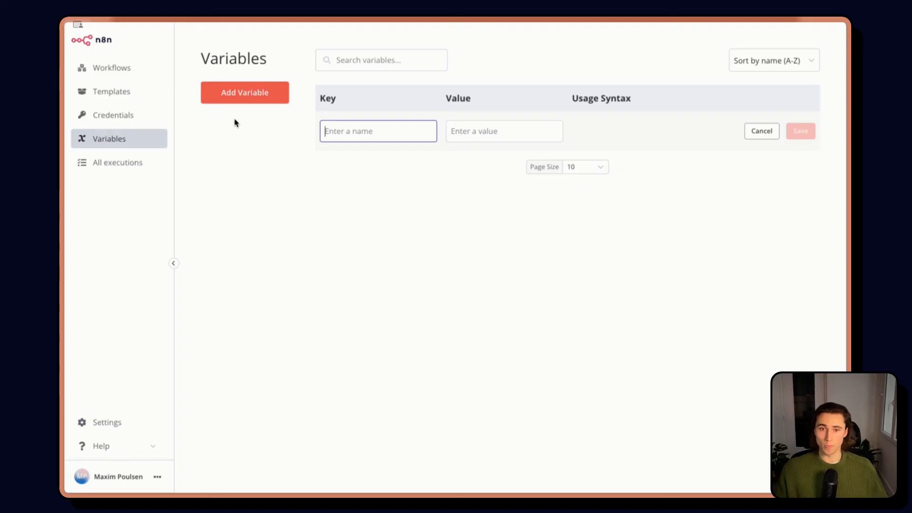
mouse_move(345, 186)
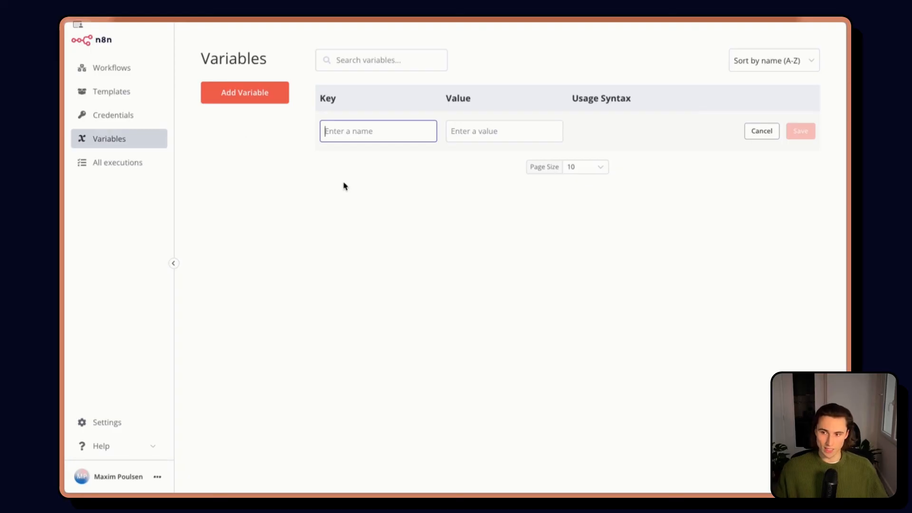